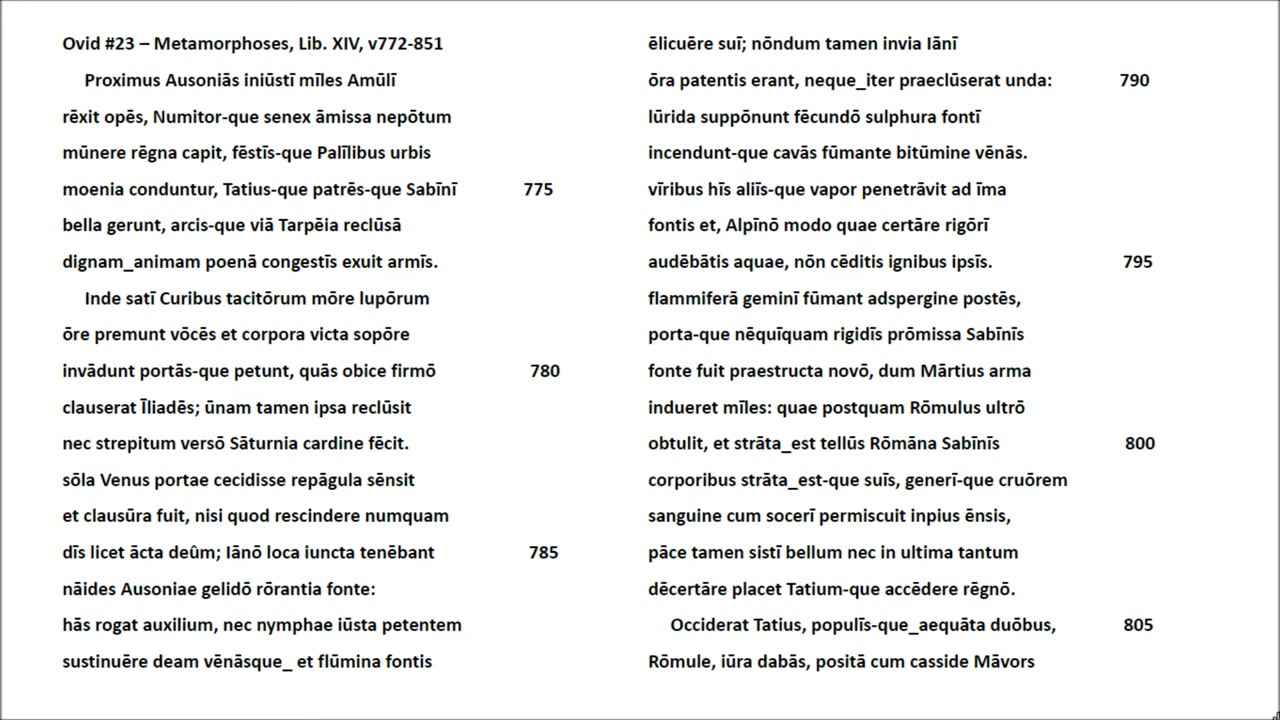
pyautogui.scroll(-3)
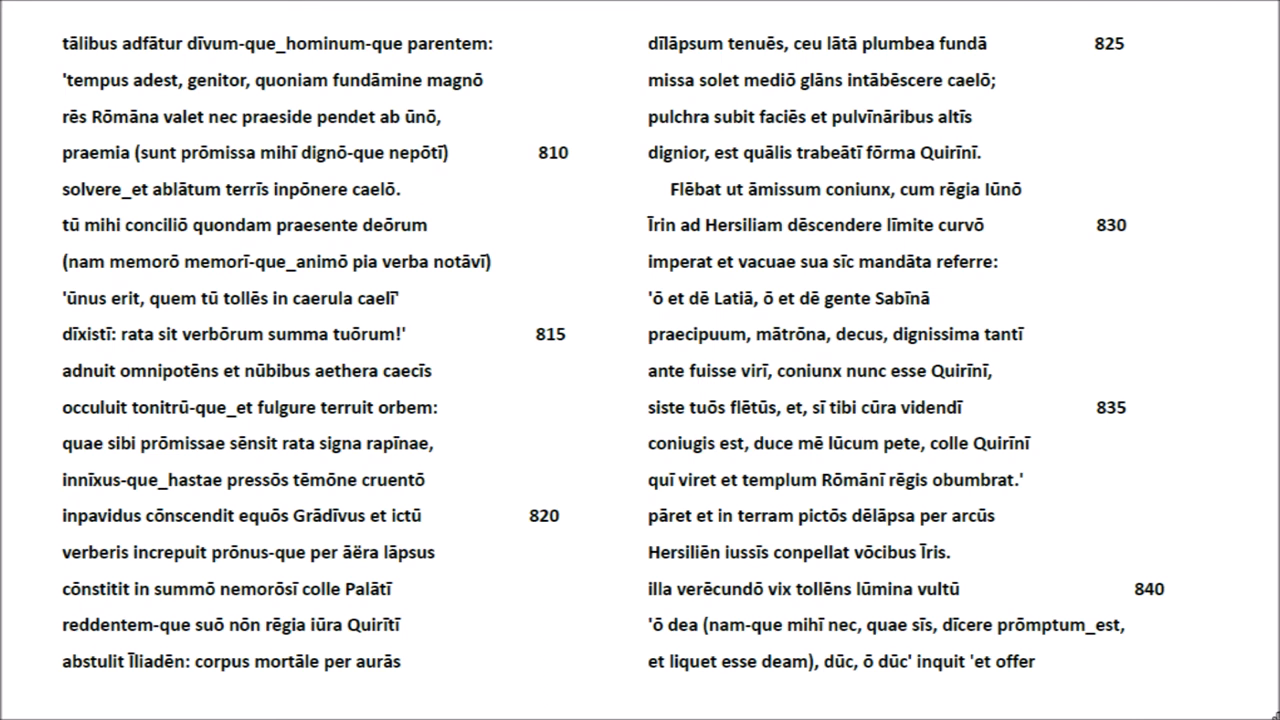